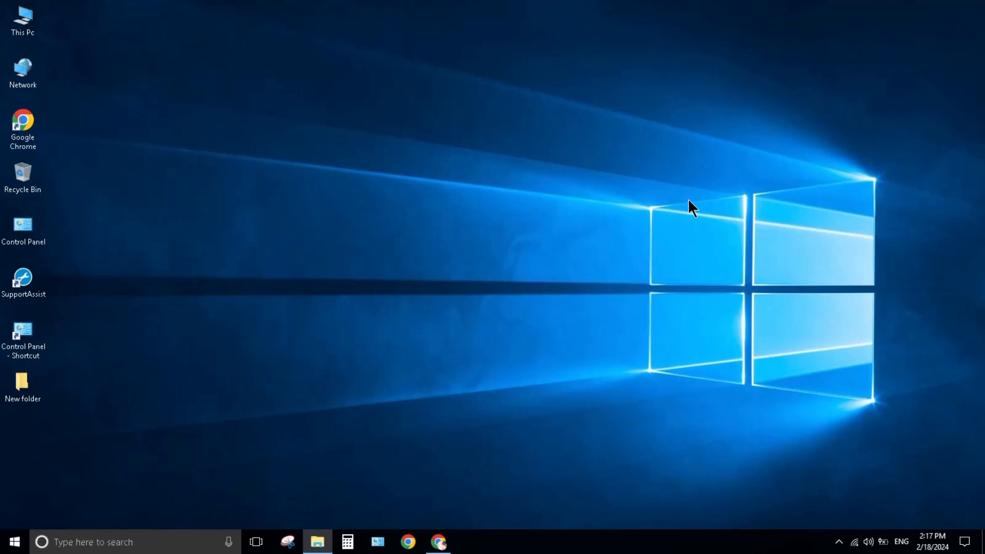
pyautogui.moveTo(384, 232)
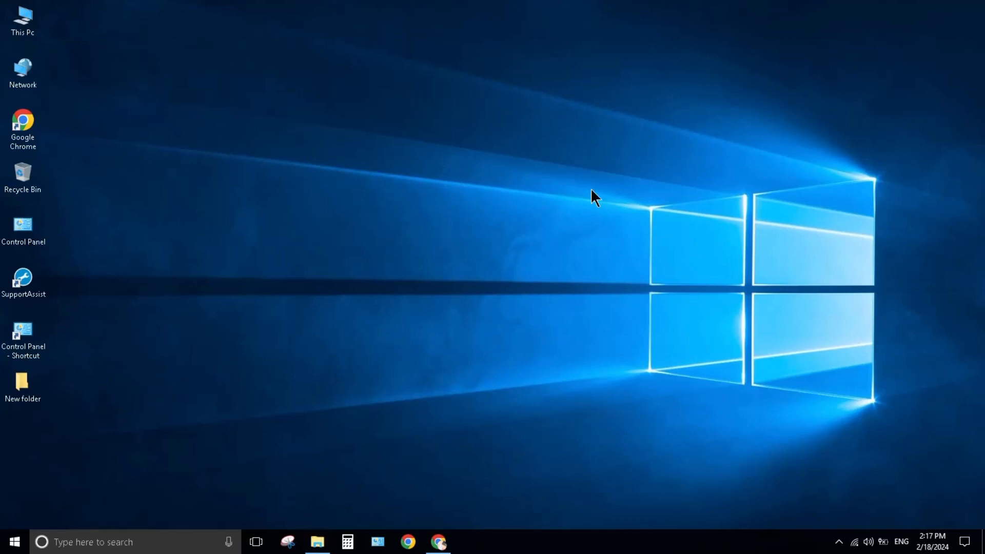
pyautogui.moveTo(206, 363)
pyautogui.write('char')
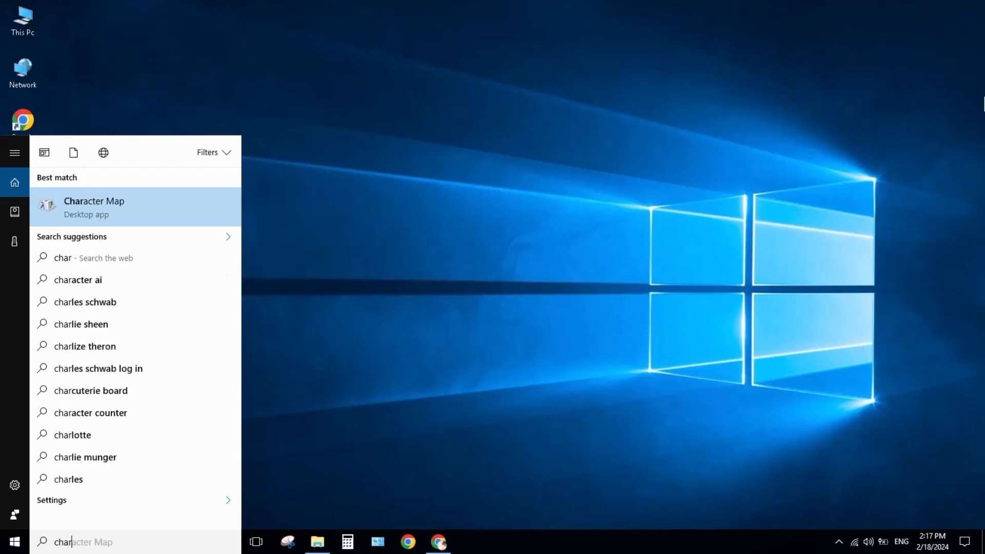
# Launch Character Map from the search results to copy the No-Break Space character
pyautogui.click(94, 207)
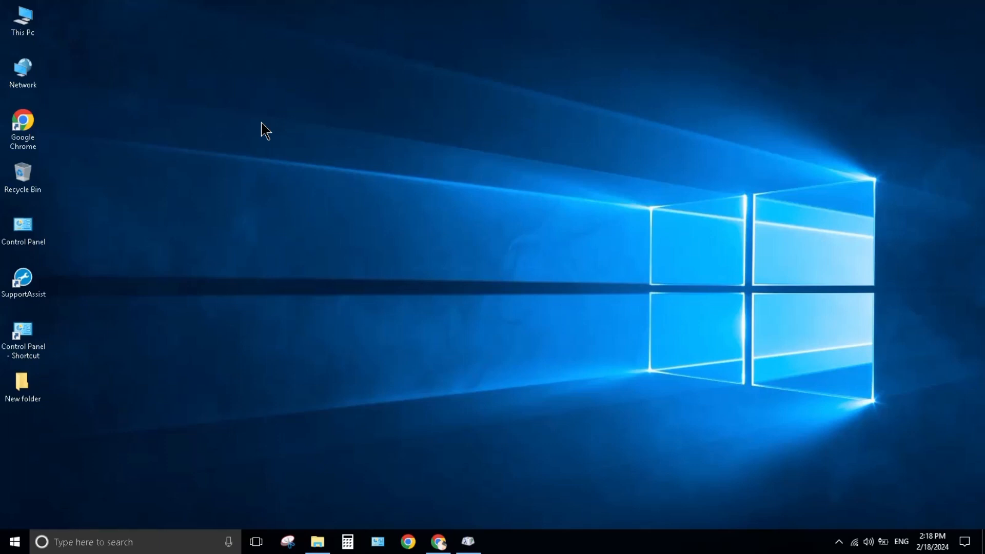
# Rename the This PC icon to the blank character, then close Character Map
pyautogui.click(22, 19)
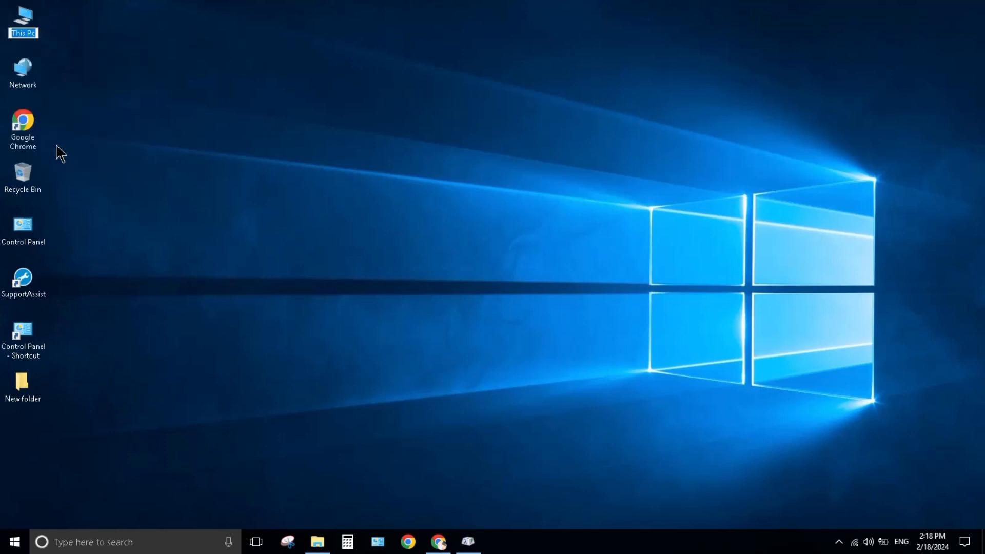
pyautogui.moveTo(129, 56)
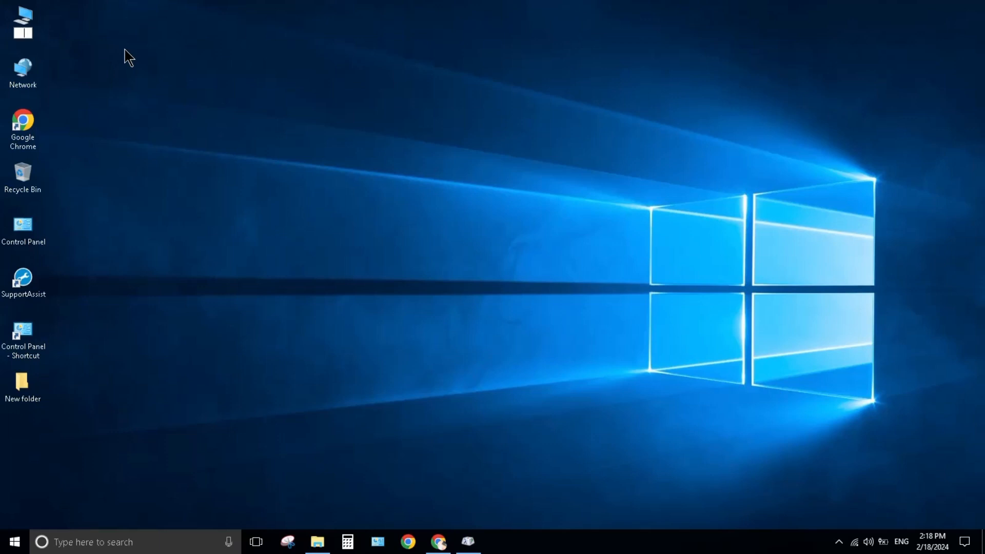
pyautogui.moveTo(129, 80)
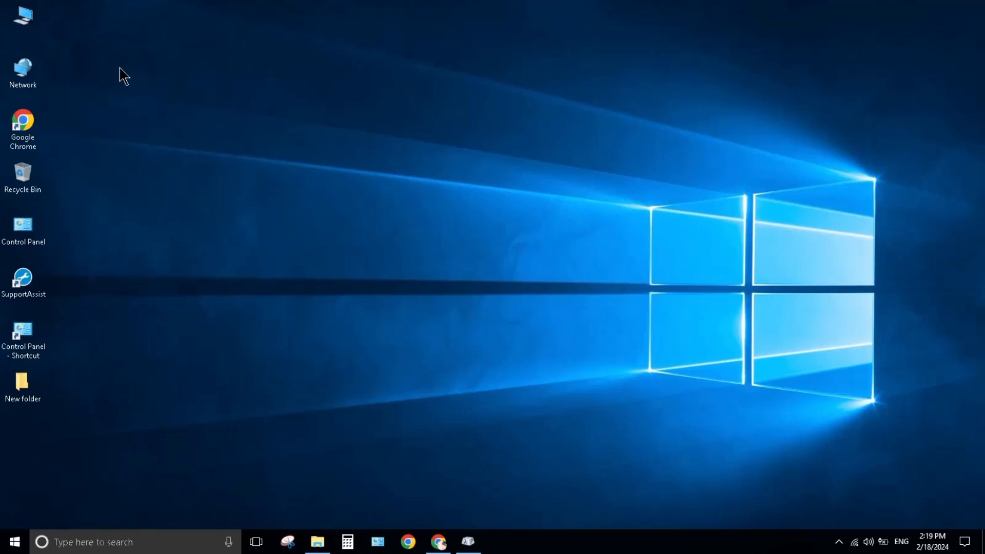
pyautogui.moveTo(72, 50)
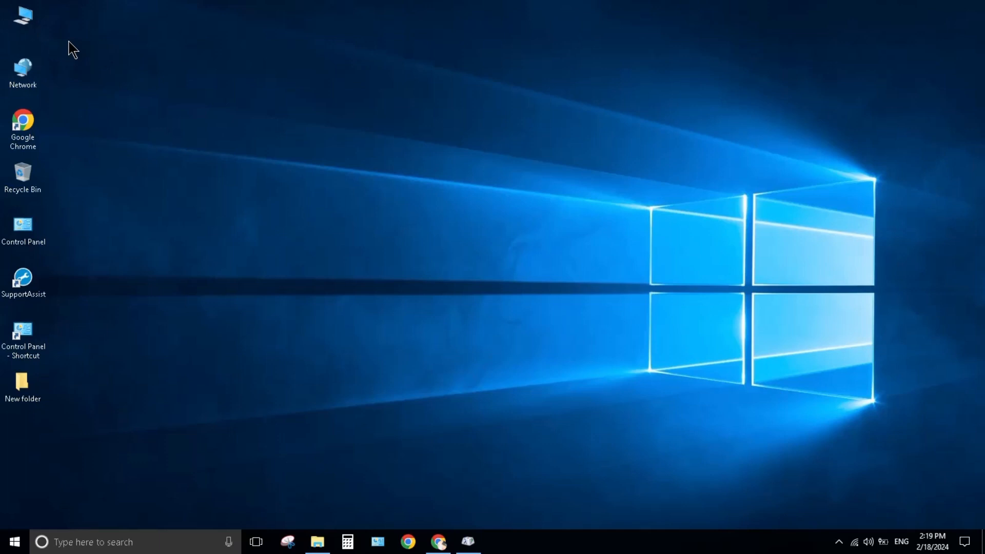
pyautogui.click(24, 17)
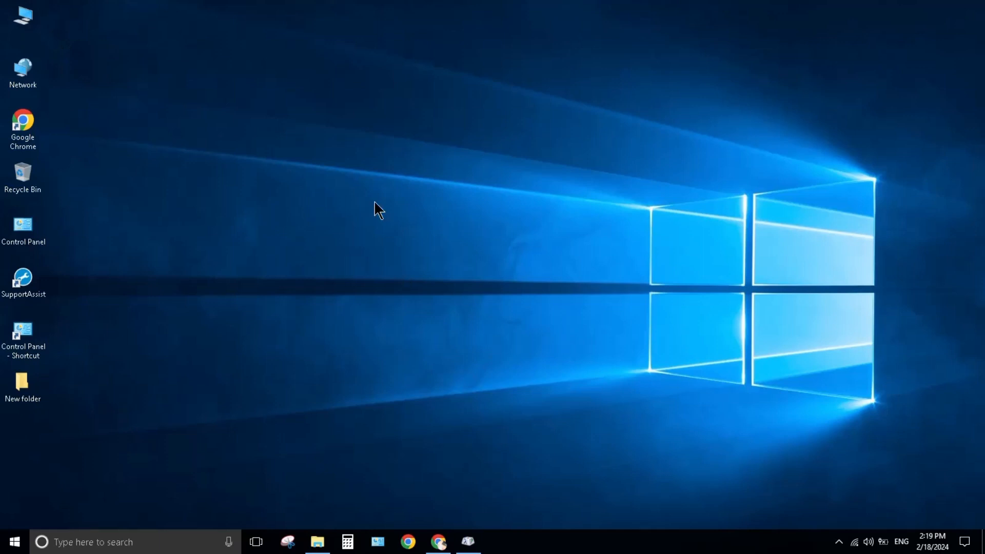
pyautogui.click(467, 542)
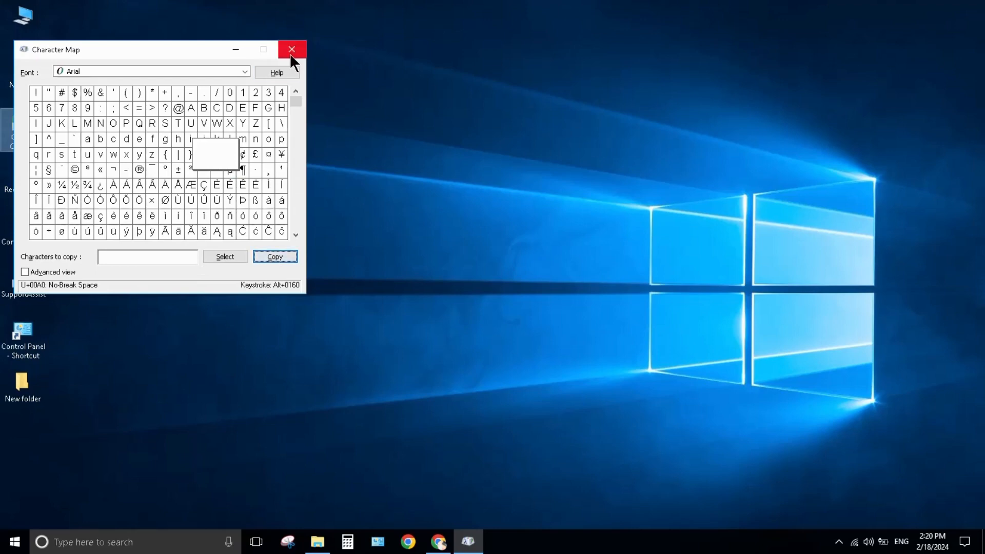
pyautogui.click(291, 50)
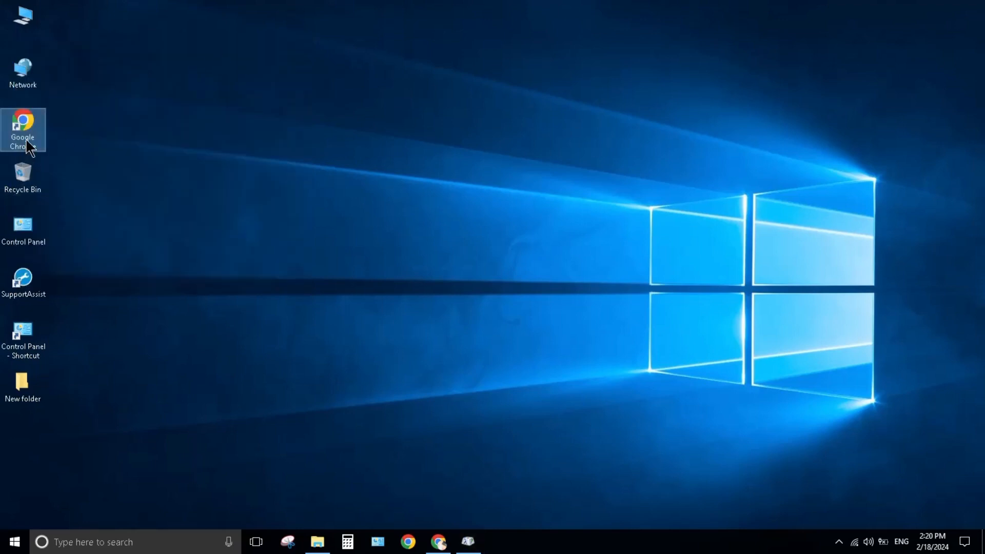
# Rename the Google Chrome shortcut to the blank character via its context menu
pyautogui.rightClick(23, 126)
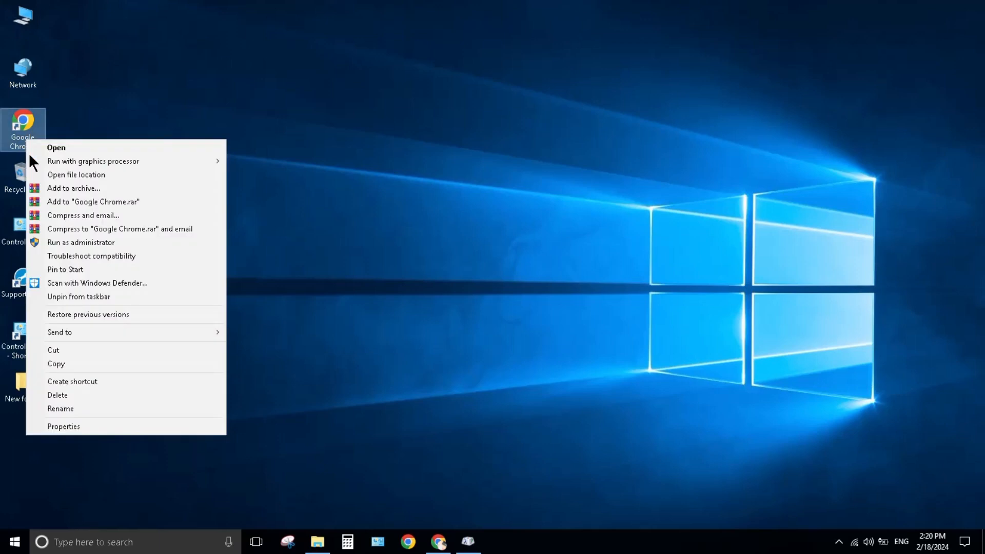
pyautogui.moveTo(61, 408)
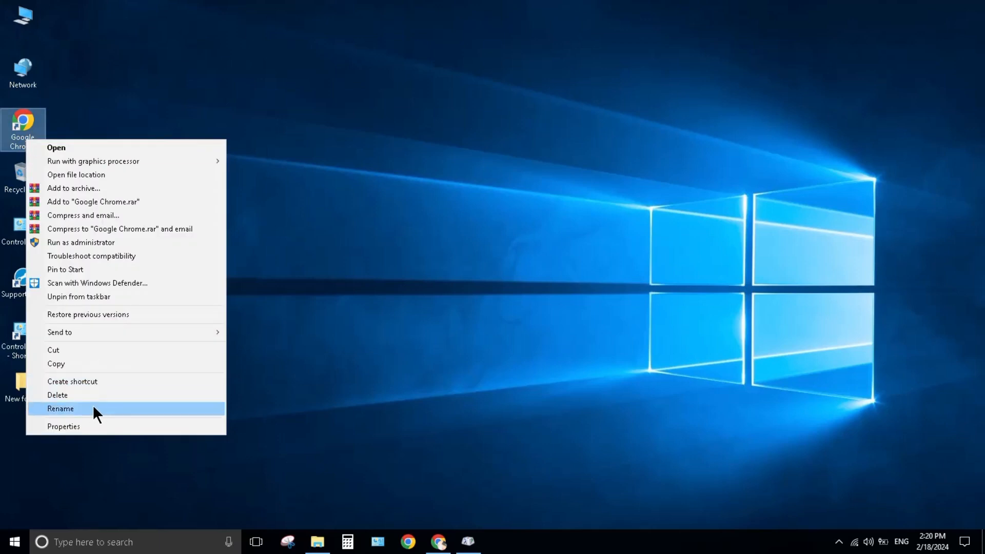
pyautogui.click(59, 408)
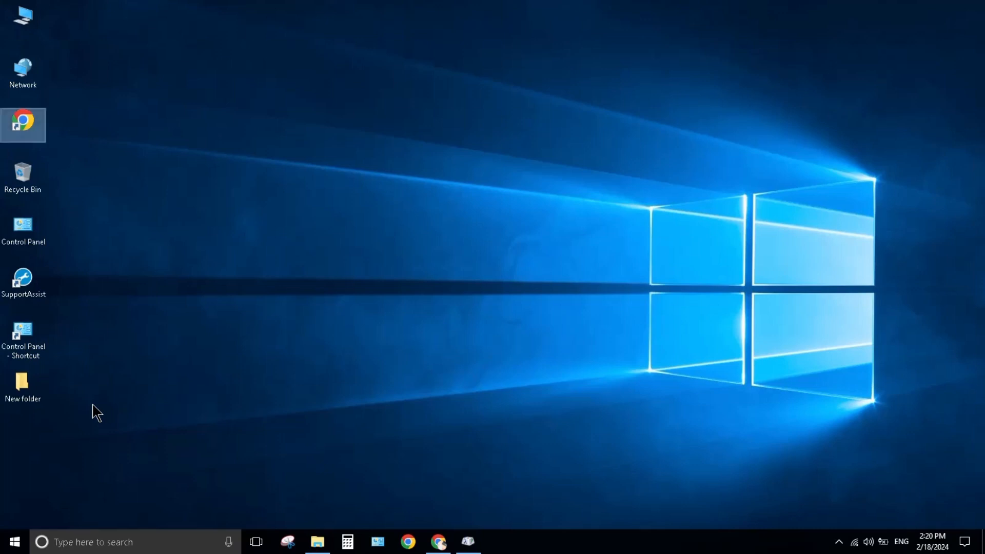
pyautogui.moveTo(23, 176)
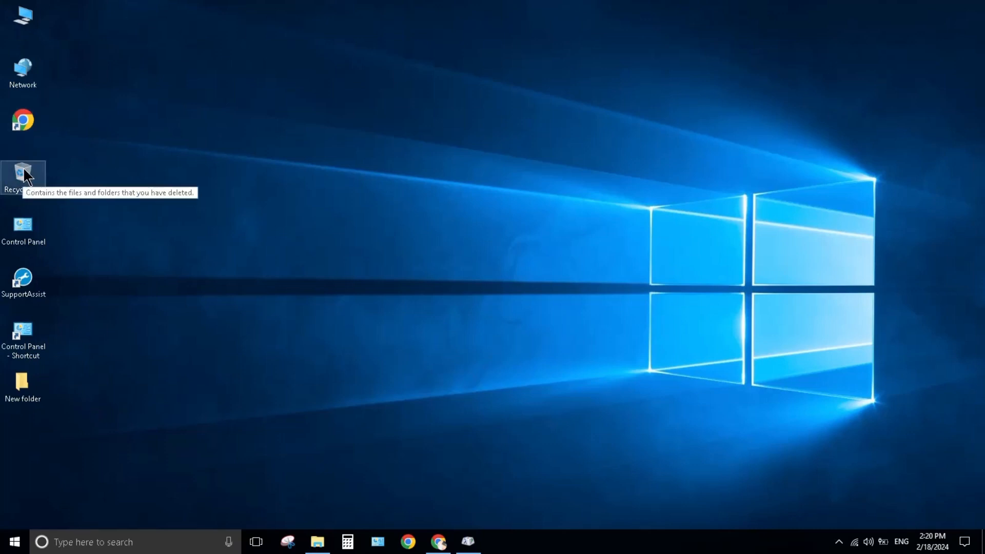
# Rename Recycle Bin and SupportAssist to the blank character, granting administrator permission for SupportAssist
pyautogui.click(22, 174)
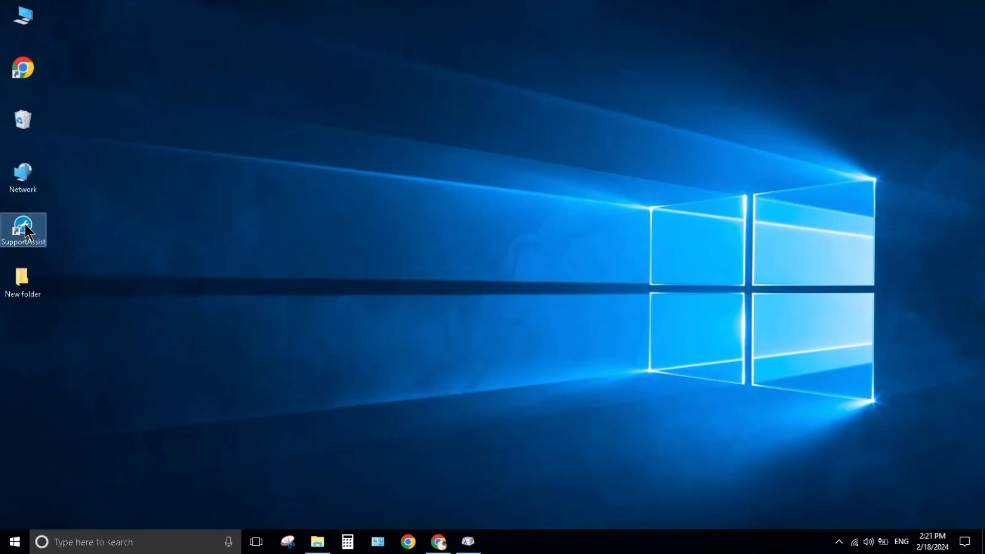
pyautogui.rightClick(23, 230)
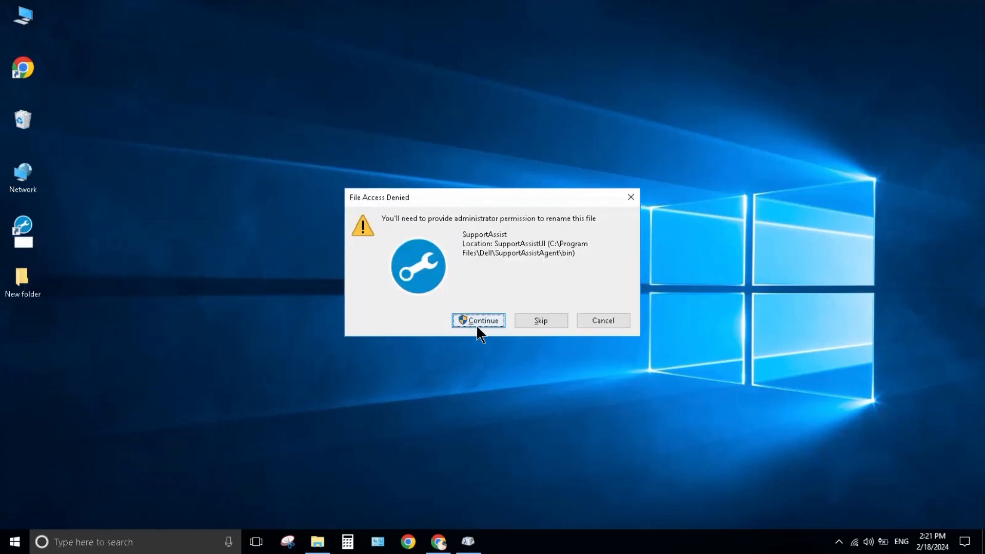
pyautogui.click(478, 321)
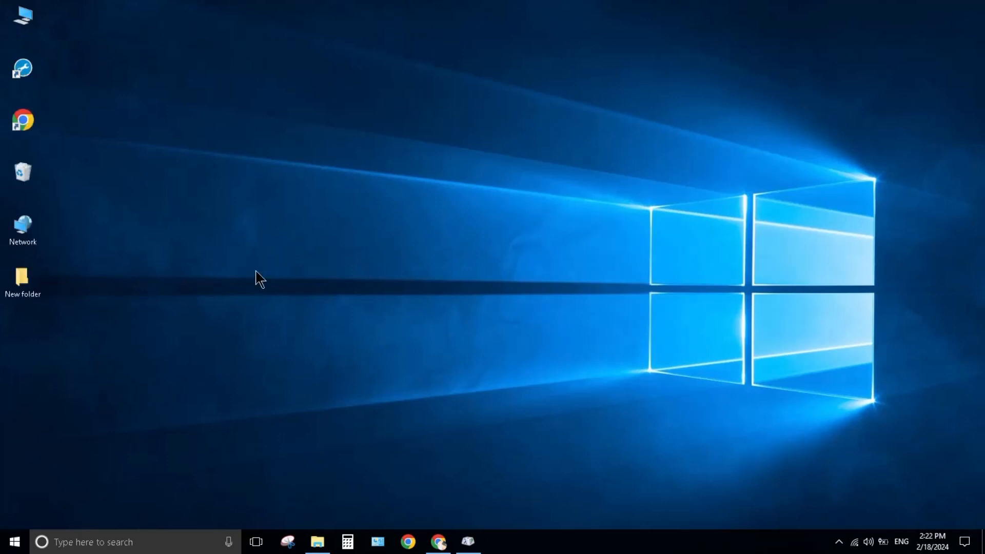